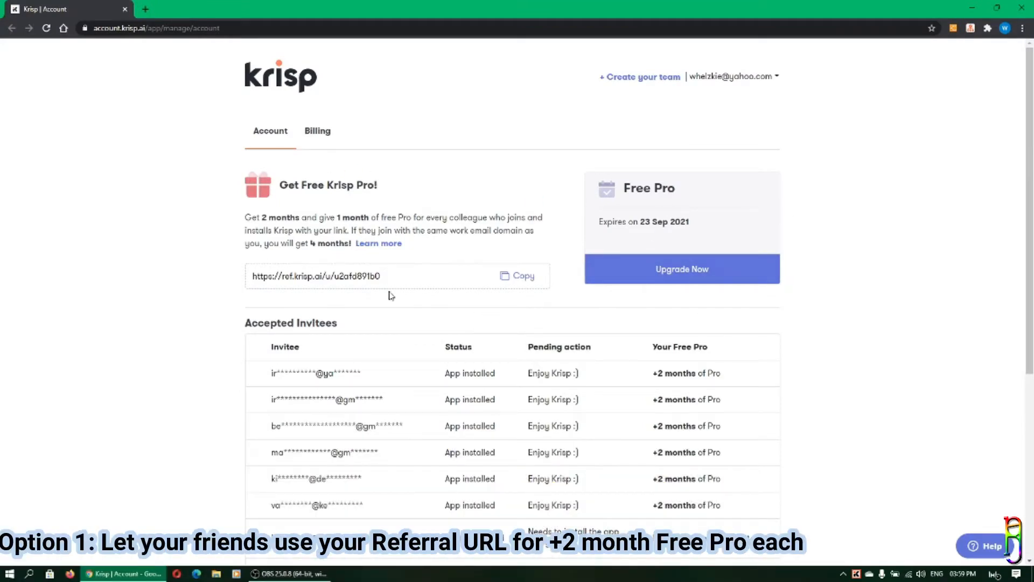
mouse_move(243, 282)
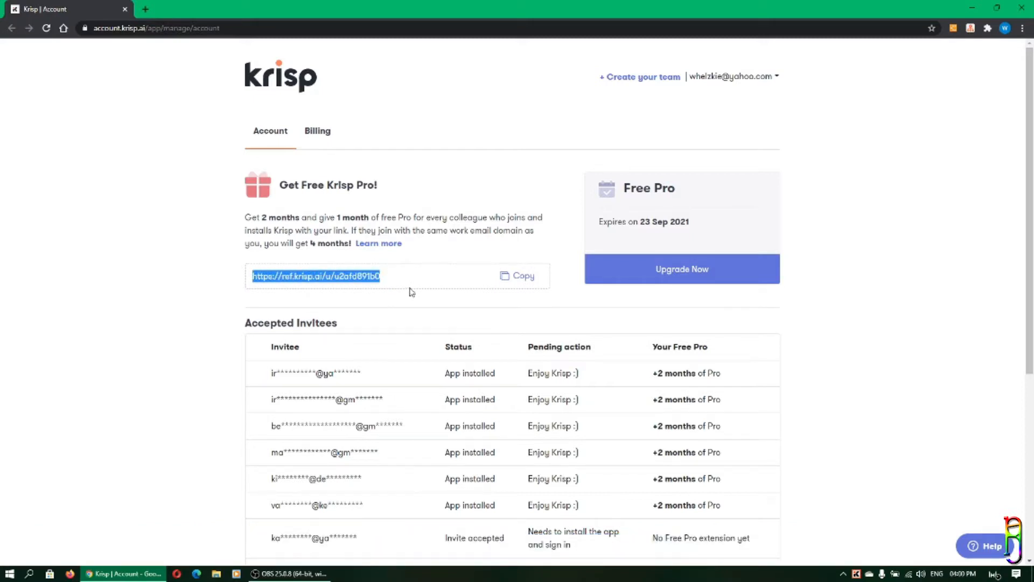
Copy the Krisp referral link, then scroll through the Accepted Invitees table.
click(523, 275)
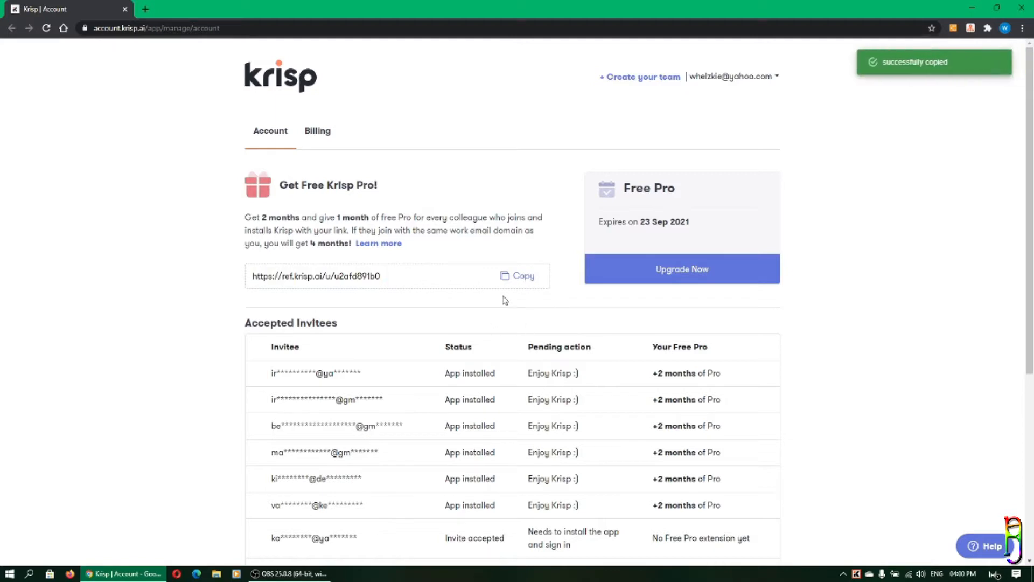
mouse_move(866, 218)
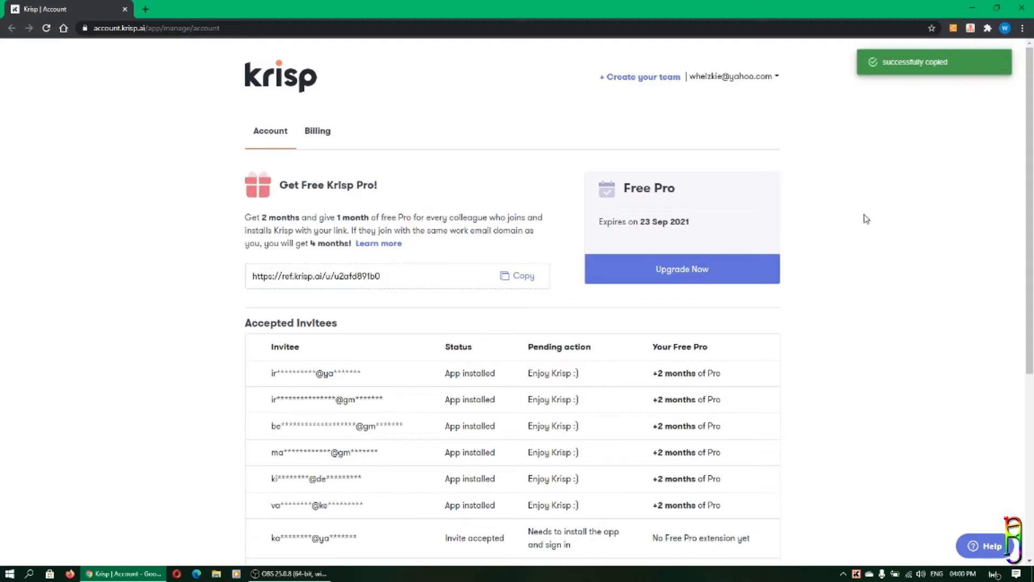
click(523, 276)
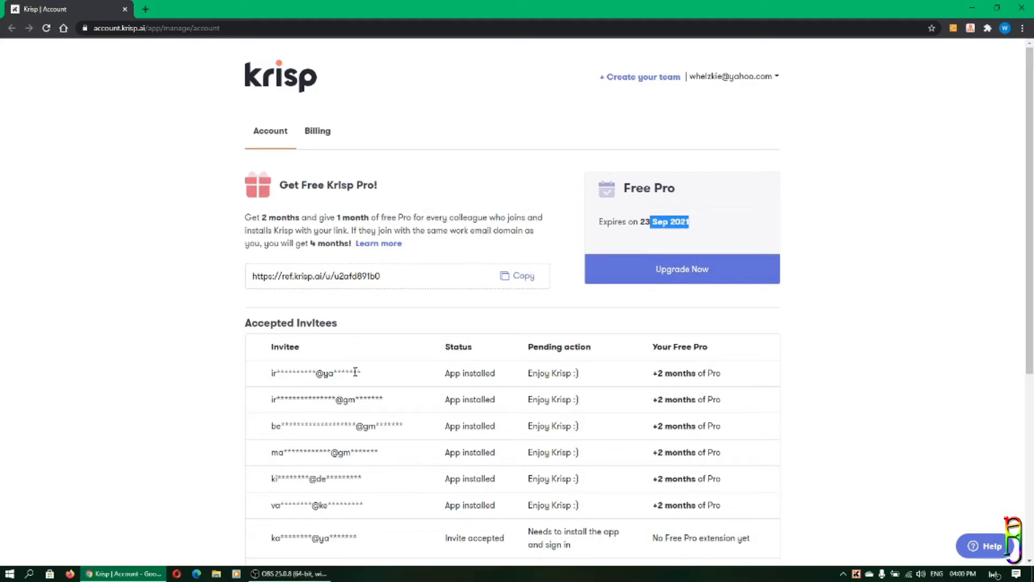
mouse_move(835, 355)
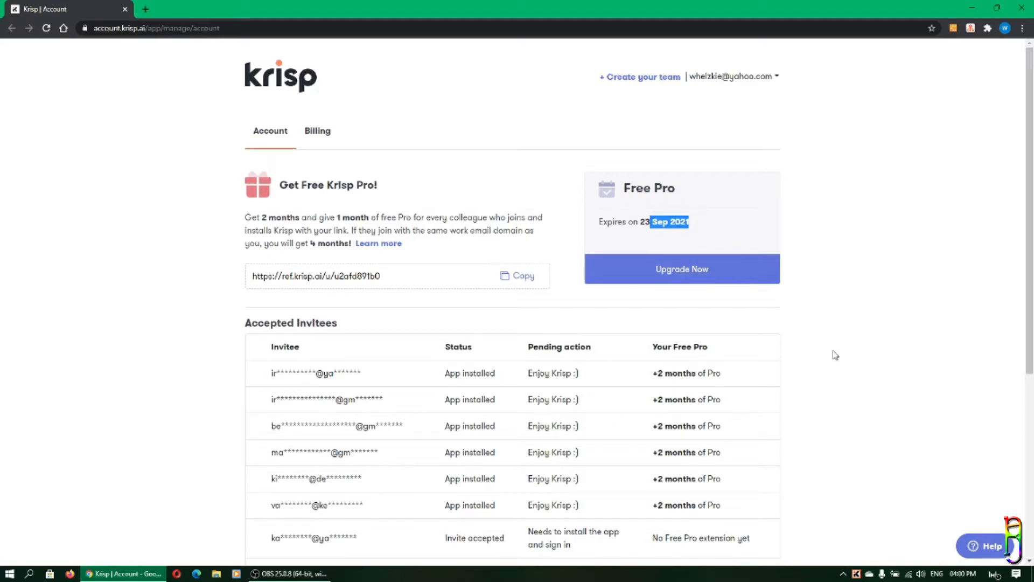
scroll(down, 3)
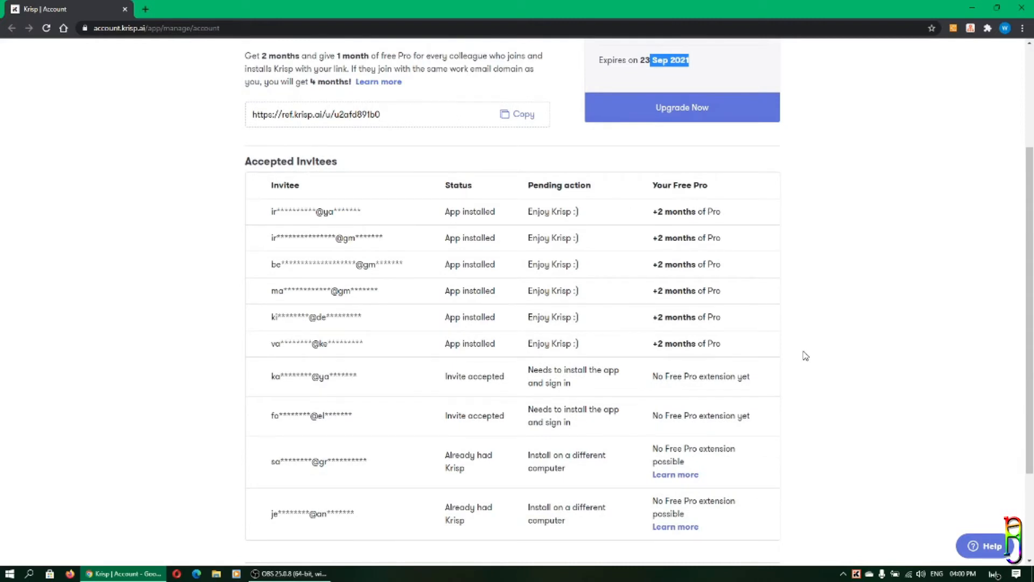
mouse_move(685, 364)
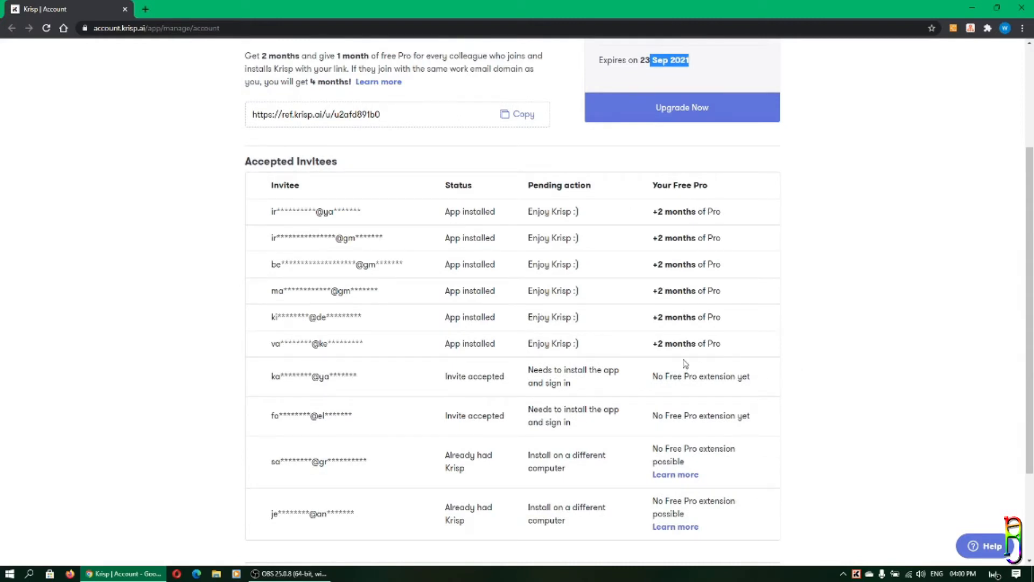
scroll(up, 3)
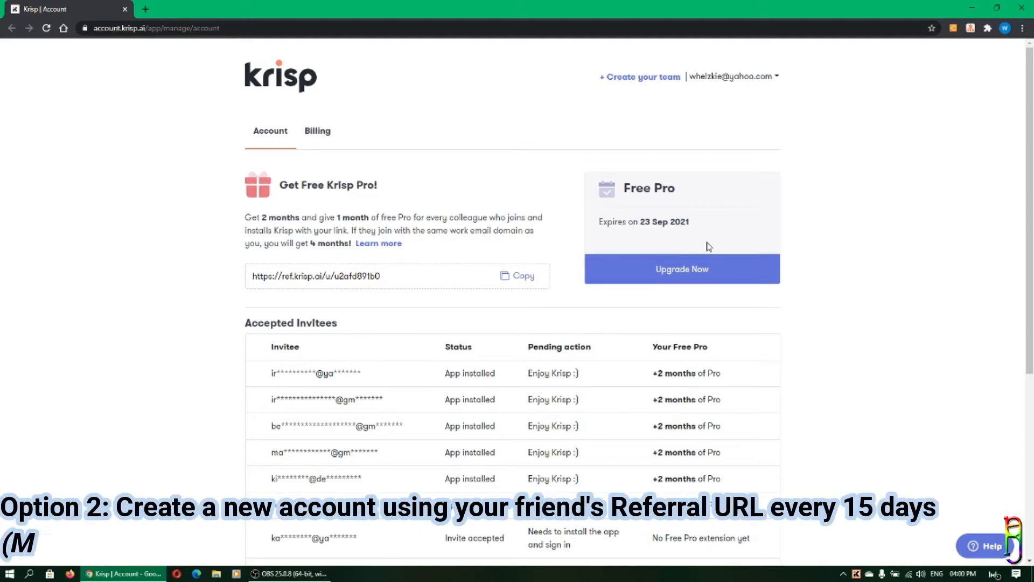
mouse_move(356, 359)
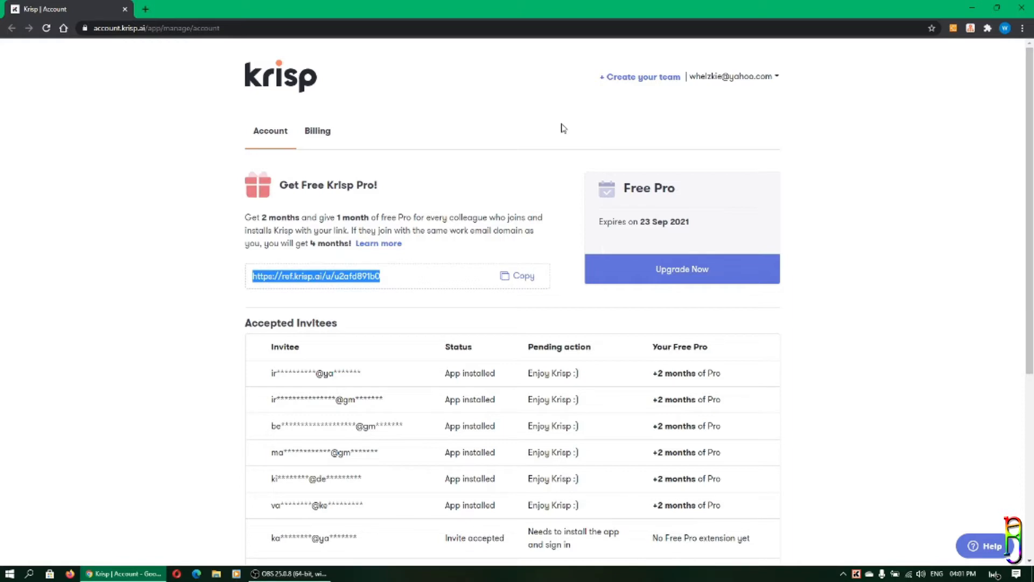
mouse_move(619, 174)
text(temp)
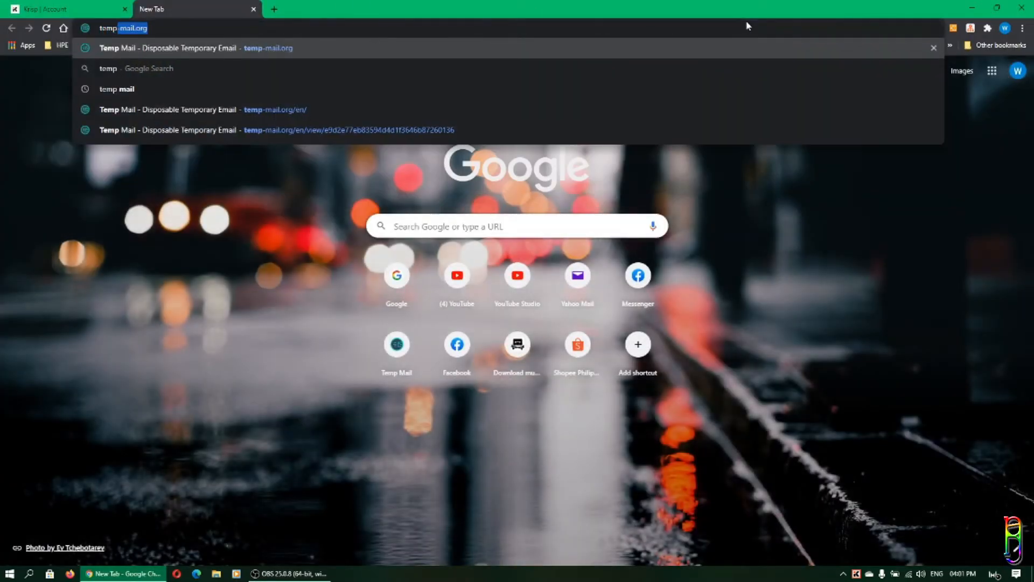
Open Temp Mail for a disposable address, then return to Krisp to open the referral link.
click(196, 47)
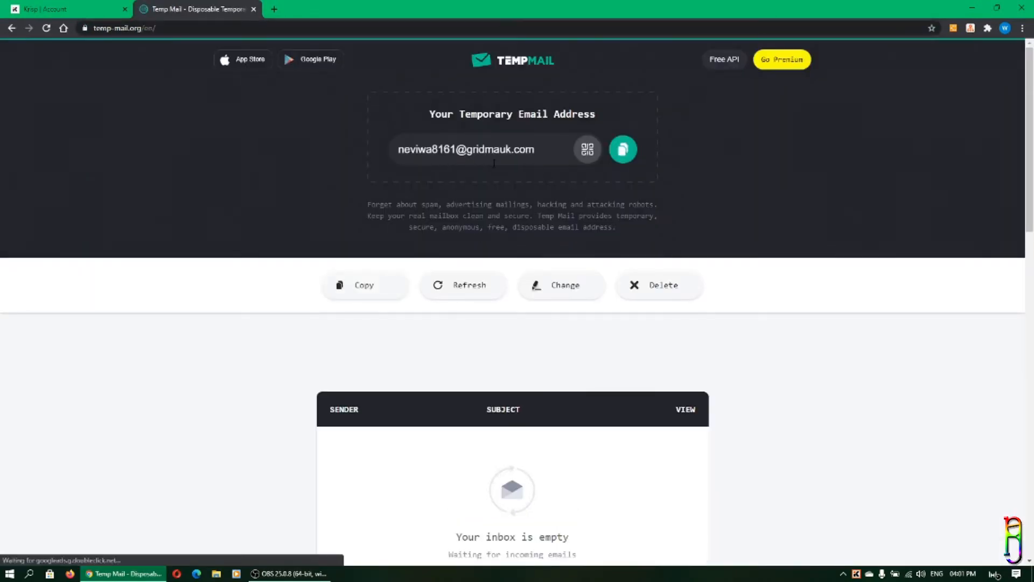
click(65, 9)
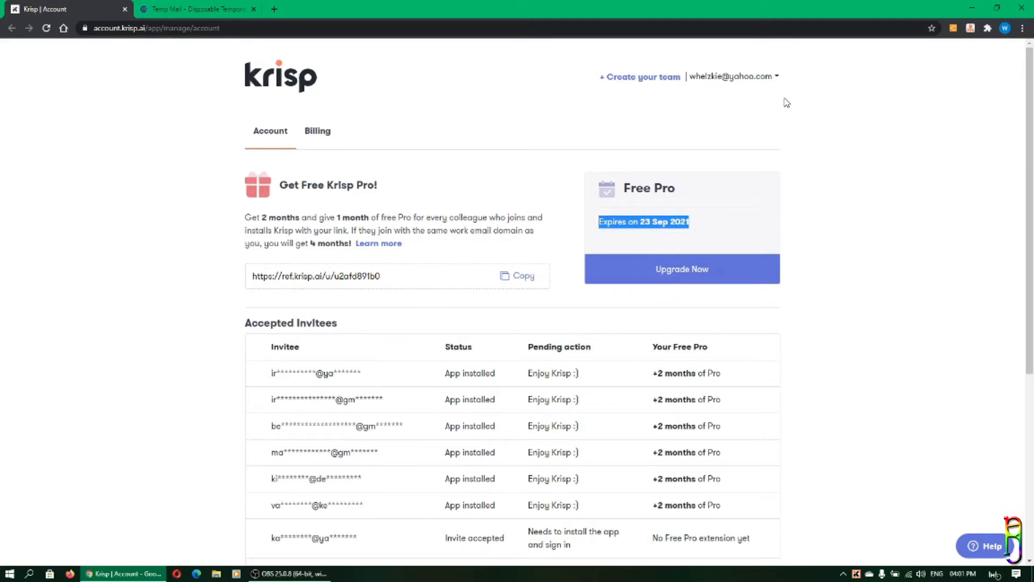
click(732, 76)
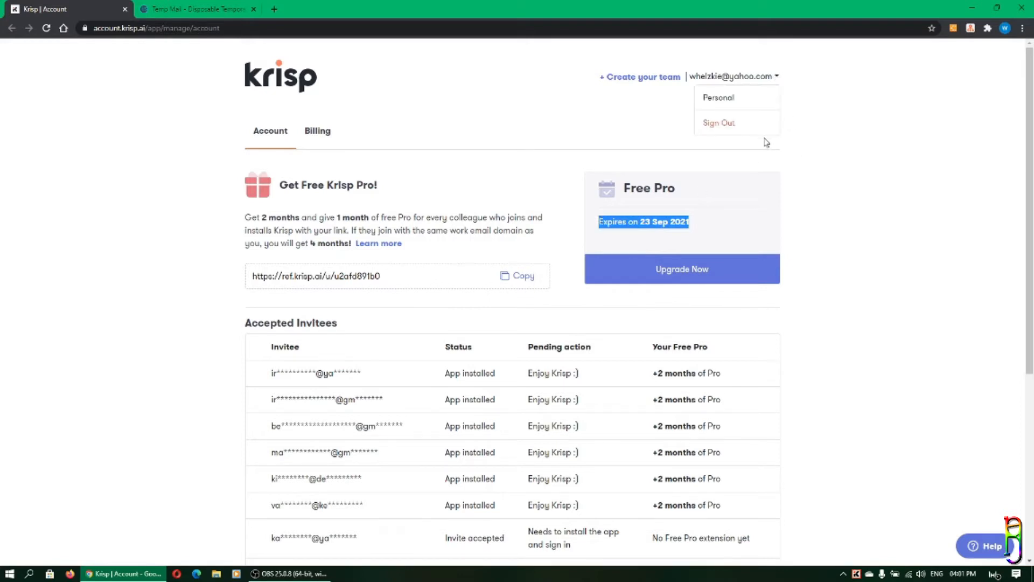
click(394, 282)
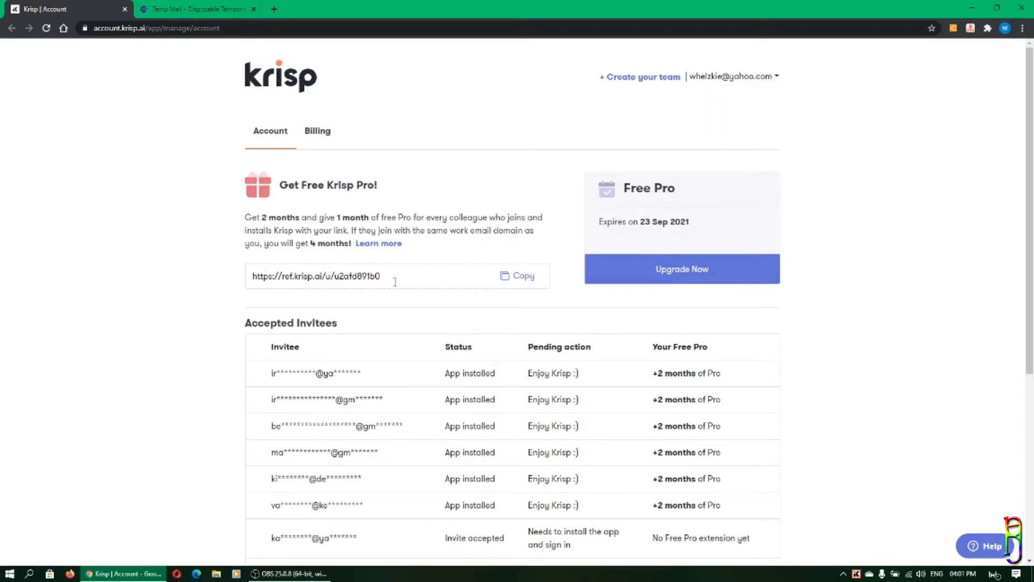
right_click(315, 275)
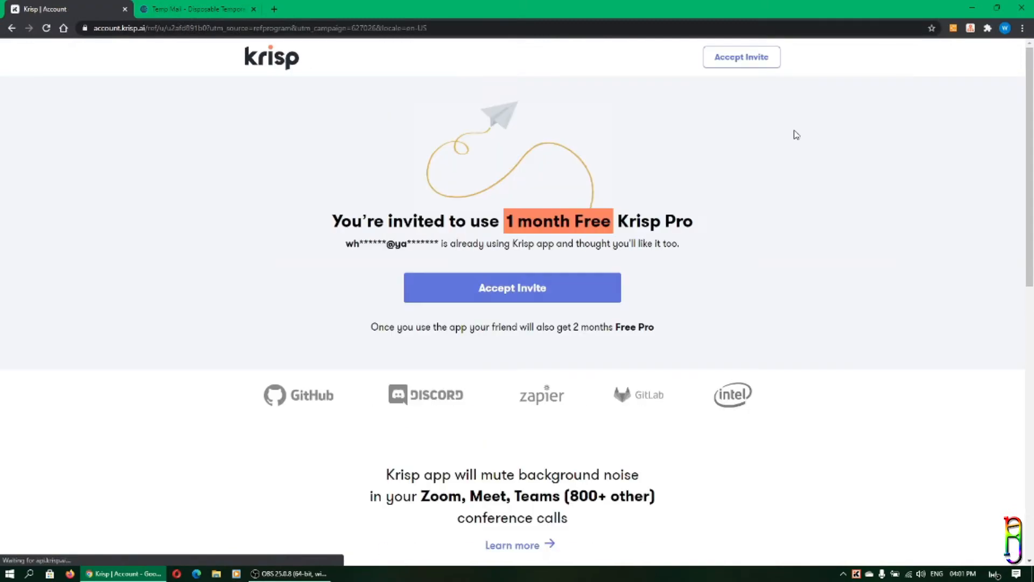
mouse_move(493, 326)
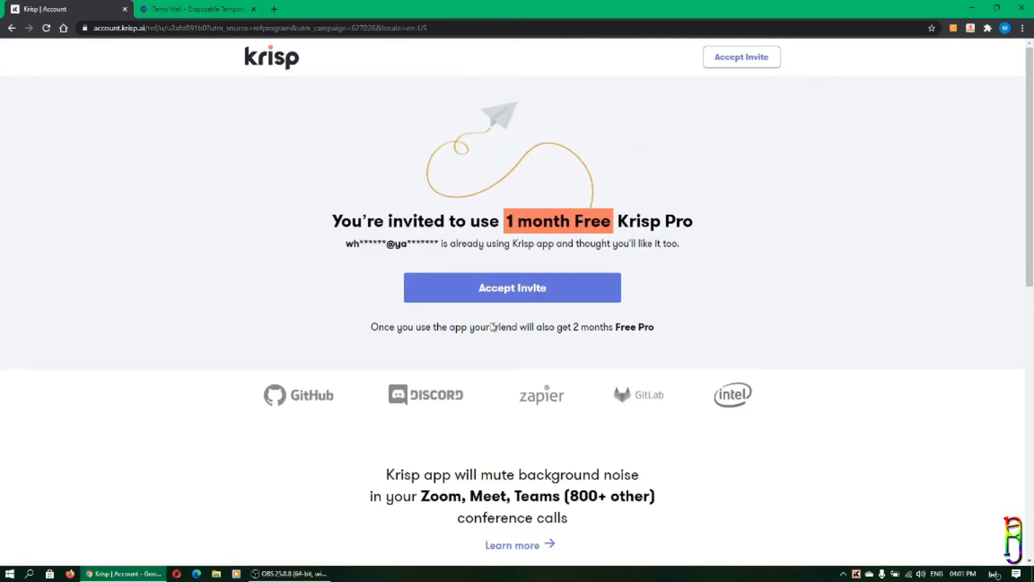
Accept the 1-month Krisp Pro invitation and sign up with the disposable address.
click(512, 287)
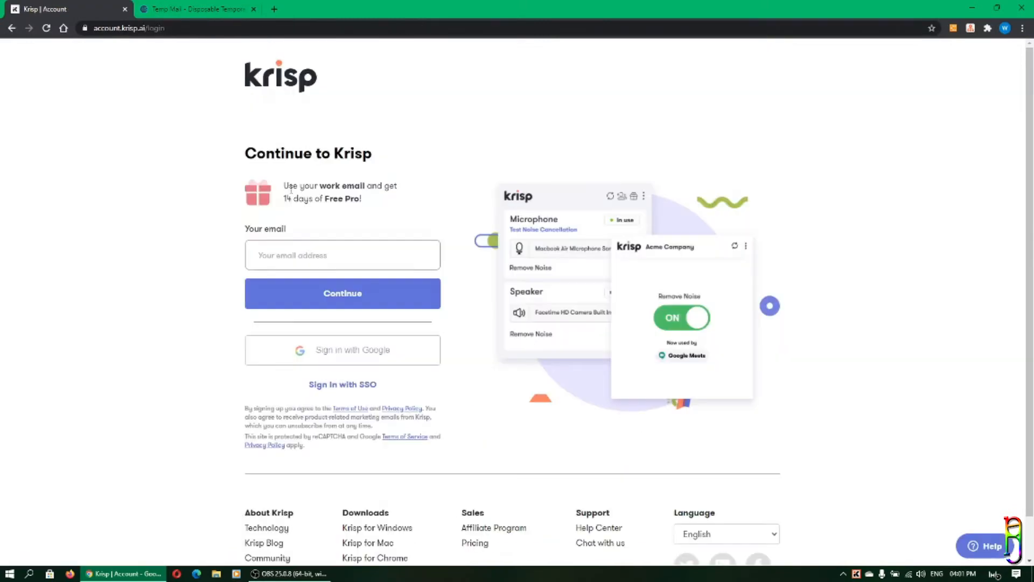
click(196, 9)
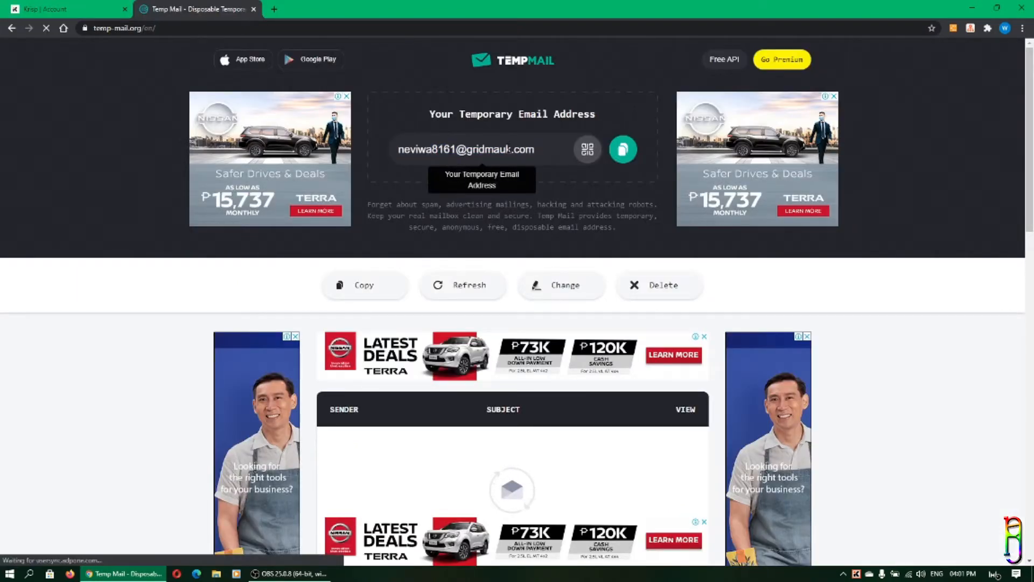
click(66, 9)
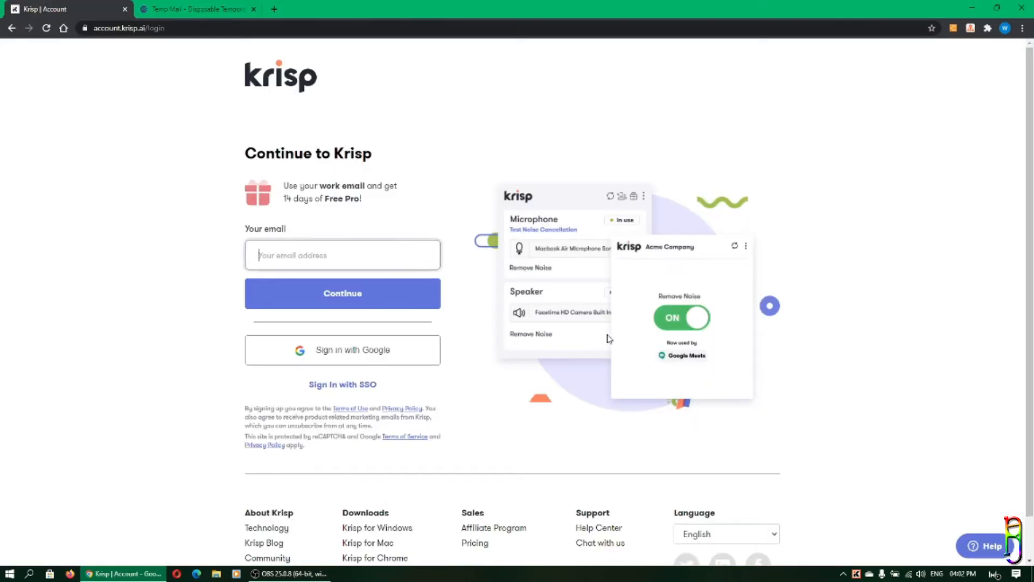
click(342, 293)
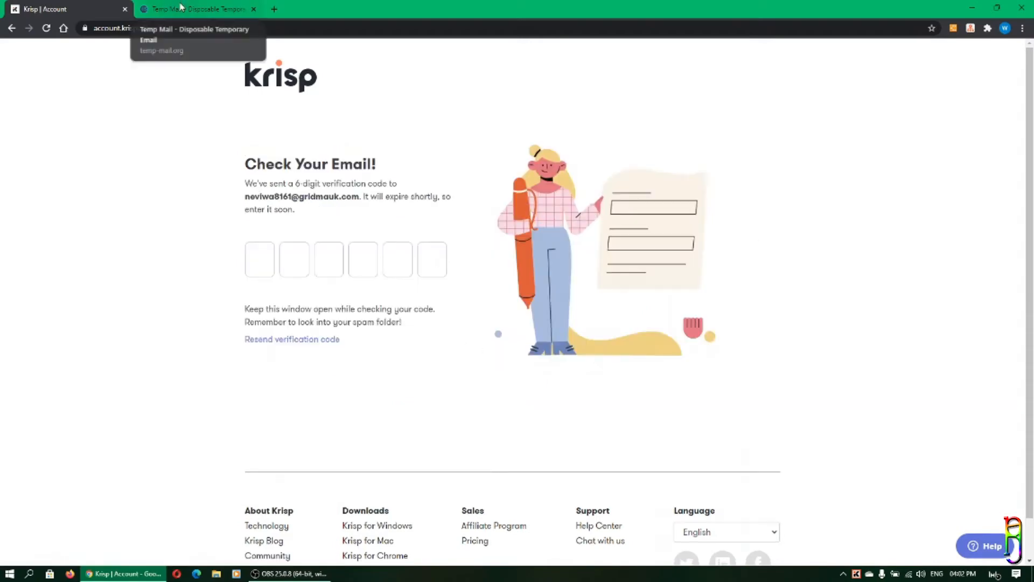
click(195, 9)
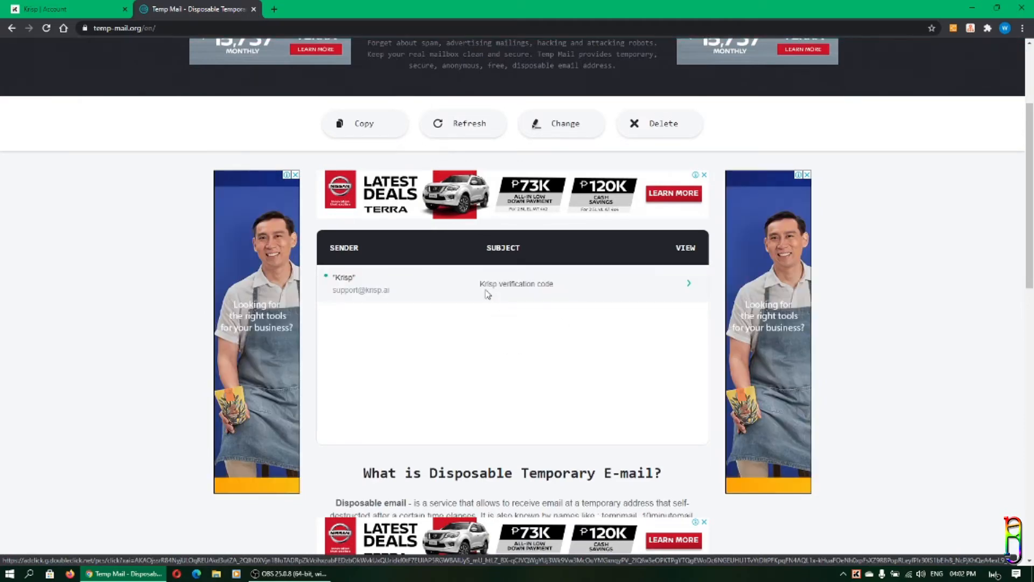
click(516, 282)
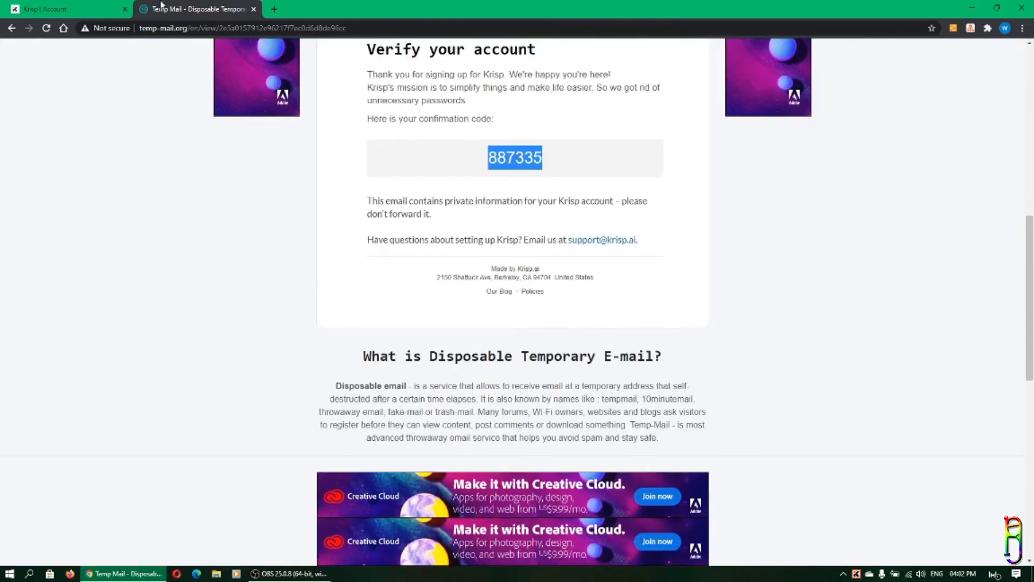
right_click(259, 258)
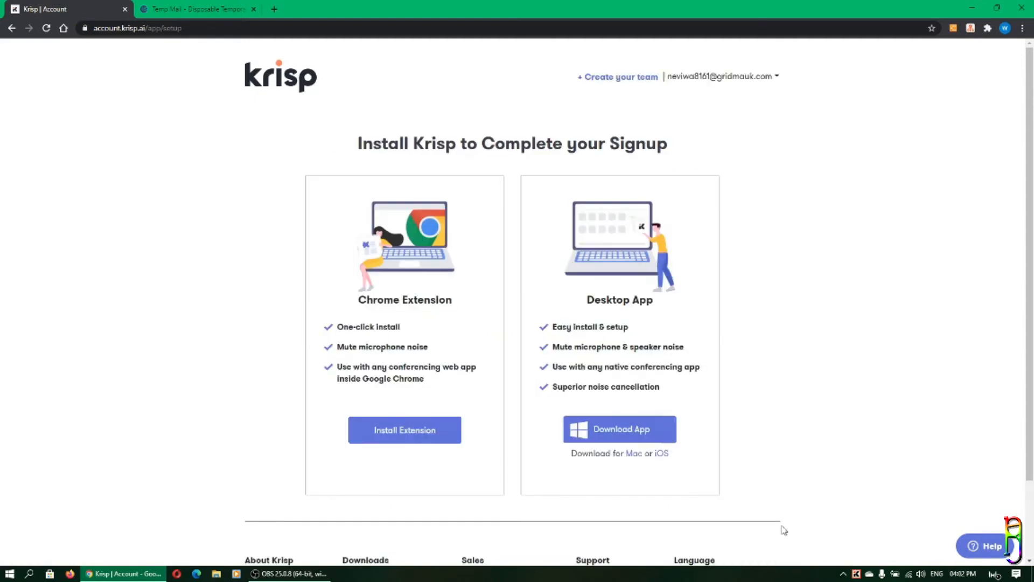
mouse_move(816, 313)
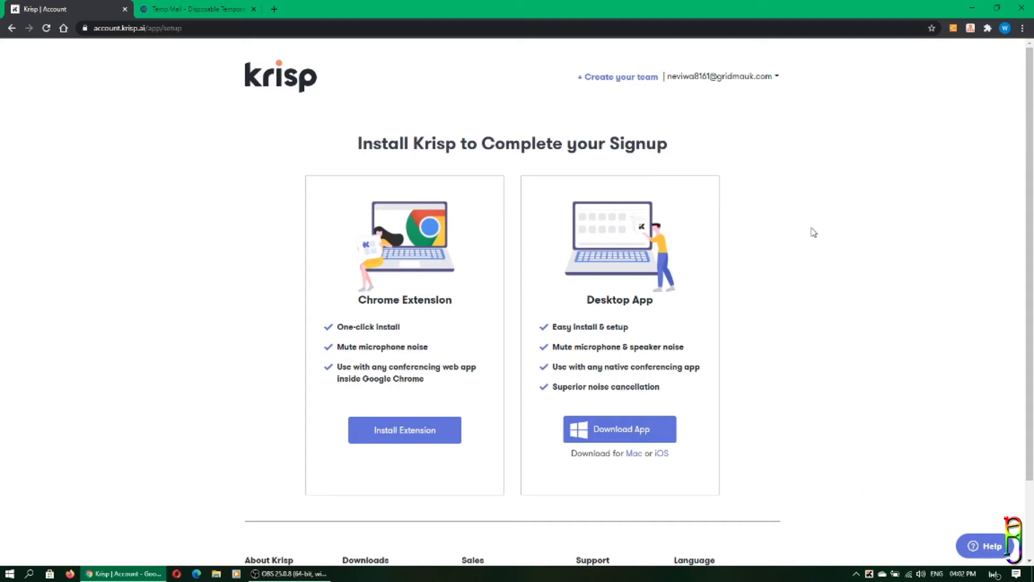
Sign in through the Krisp extension panel and open the account page showing Free Pro until 05 Oct 2020.
click(869, 573)
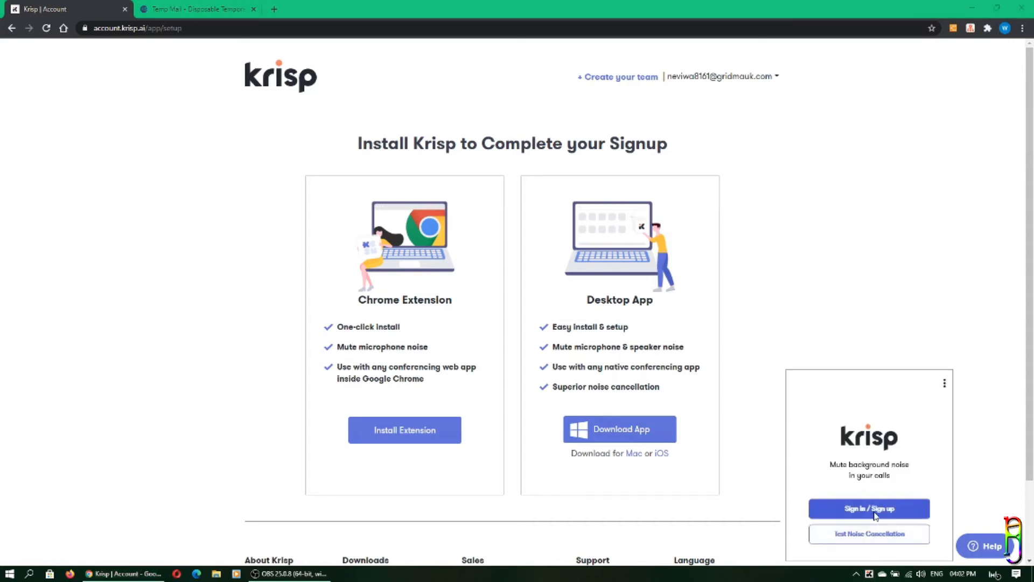
click(868, 509)
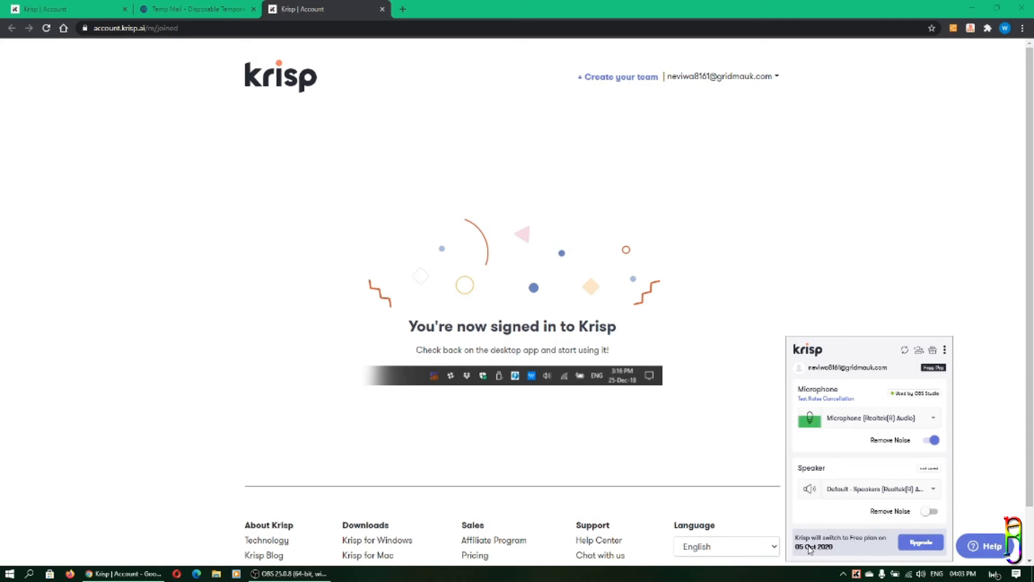
click(196, 9)
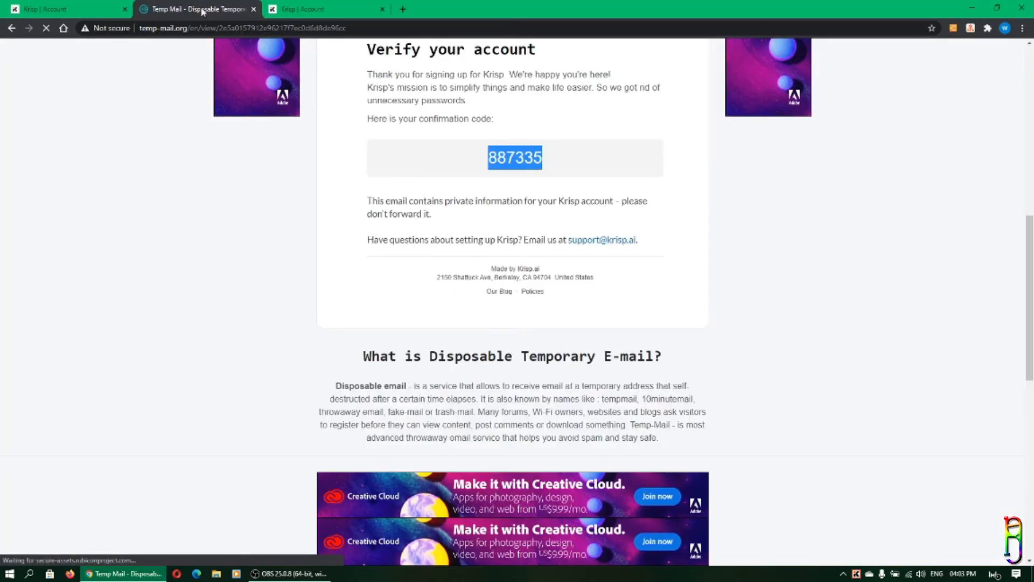
scroll(up, 3)
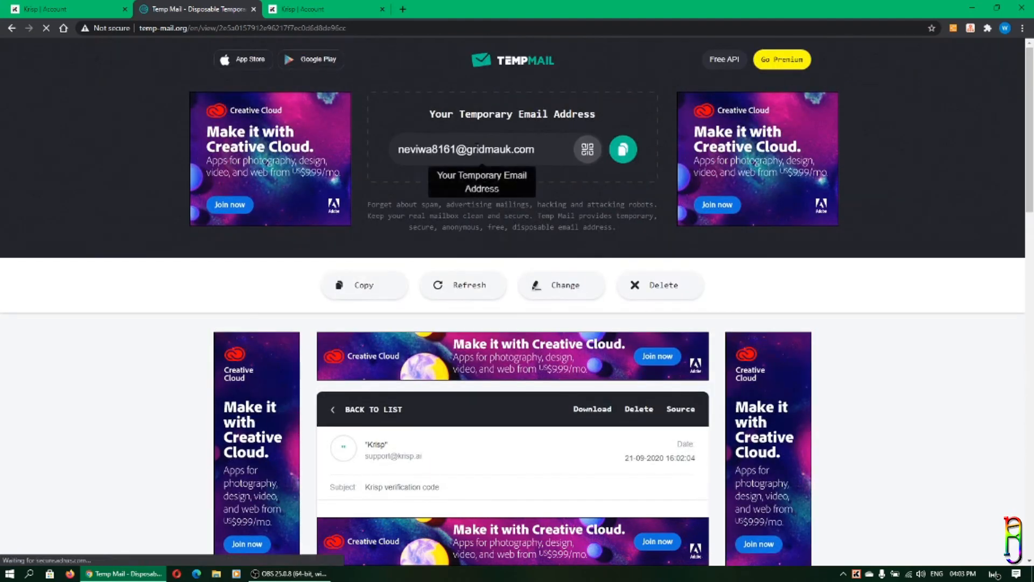
click(65, 8)
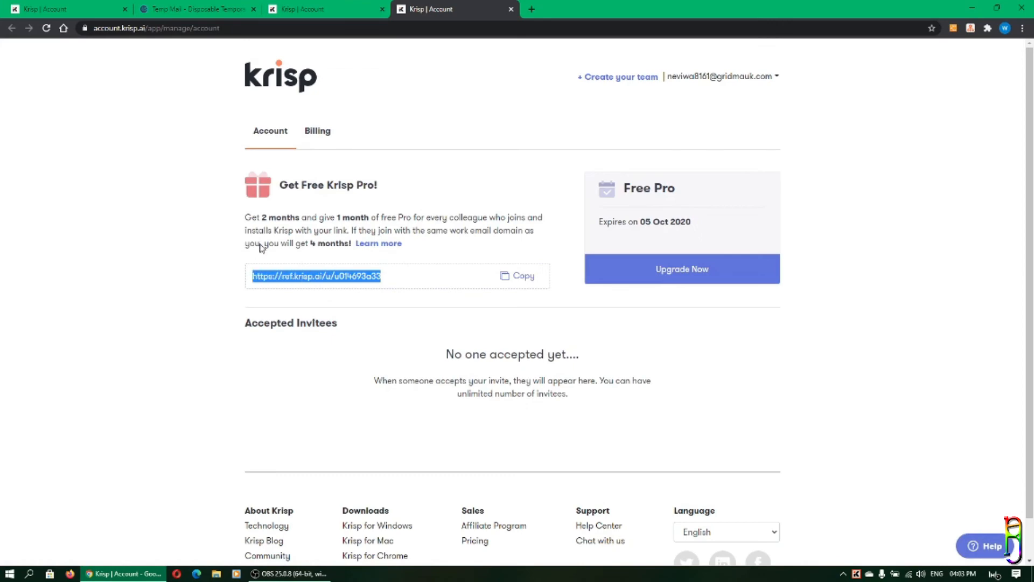
click(195, 9)
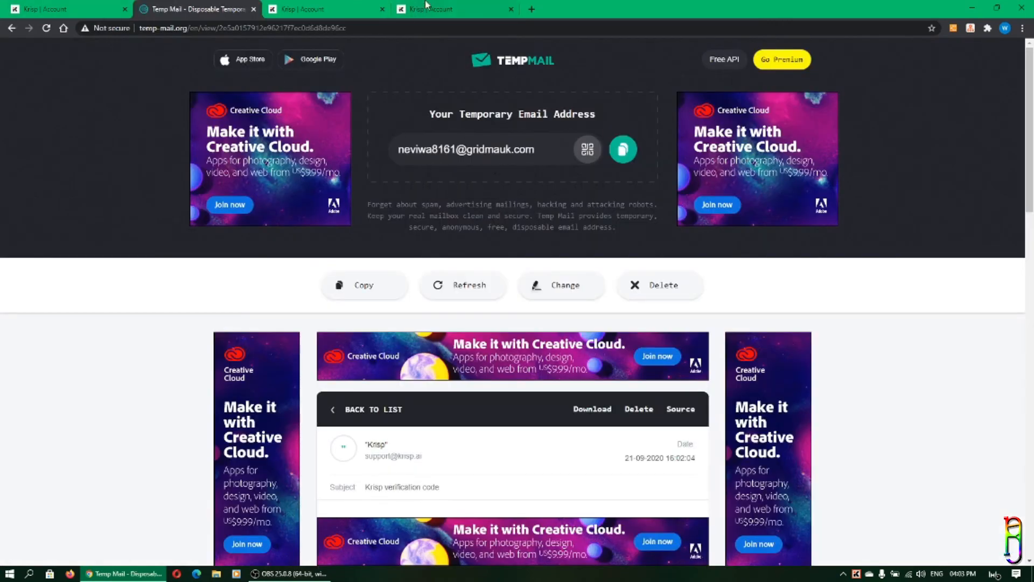
click(455, 8)
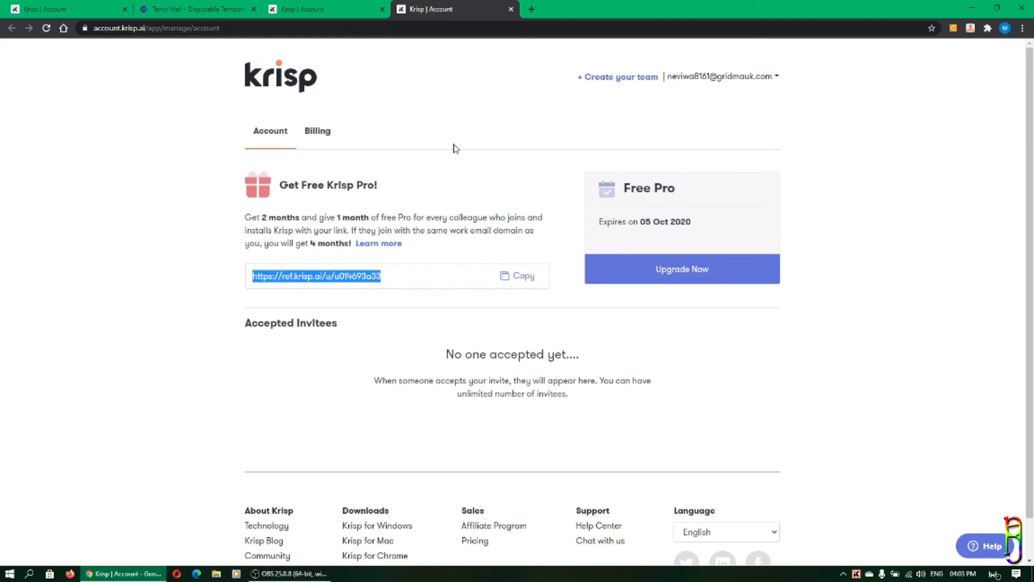
mouse_move(702, 98)
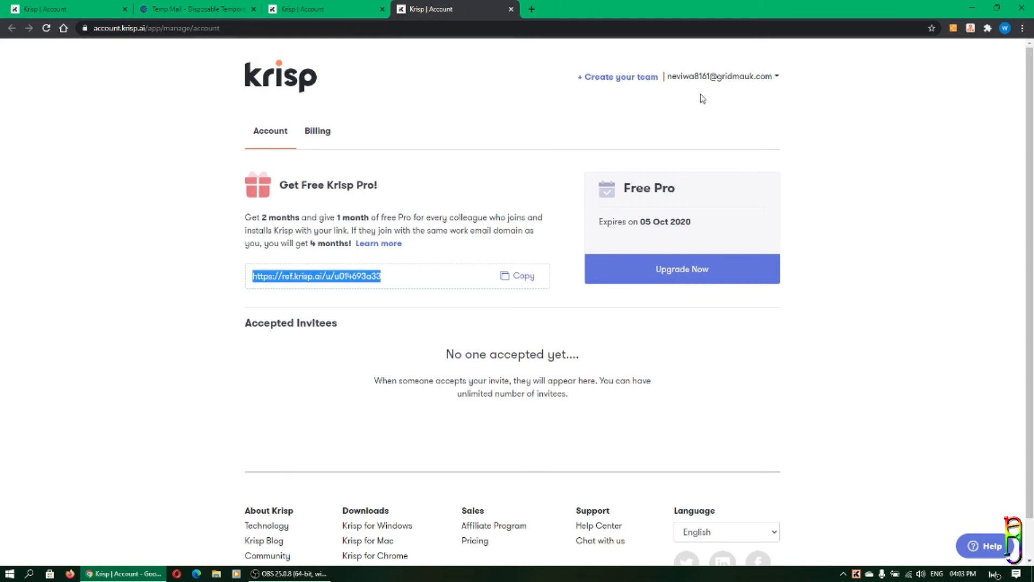
mouse_move(769, 444)
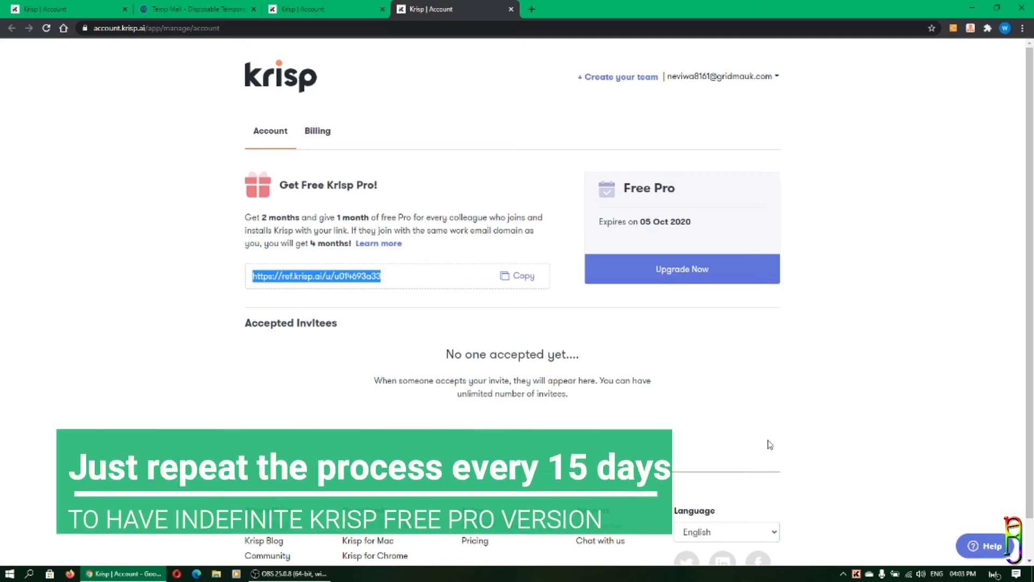
mouse_move(699, 491)
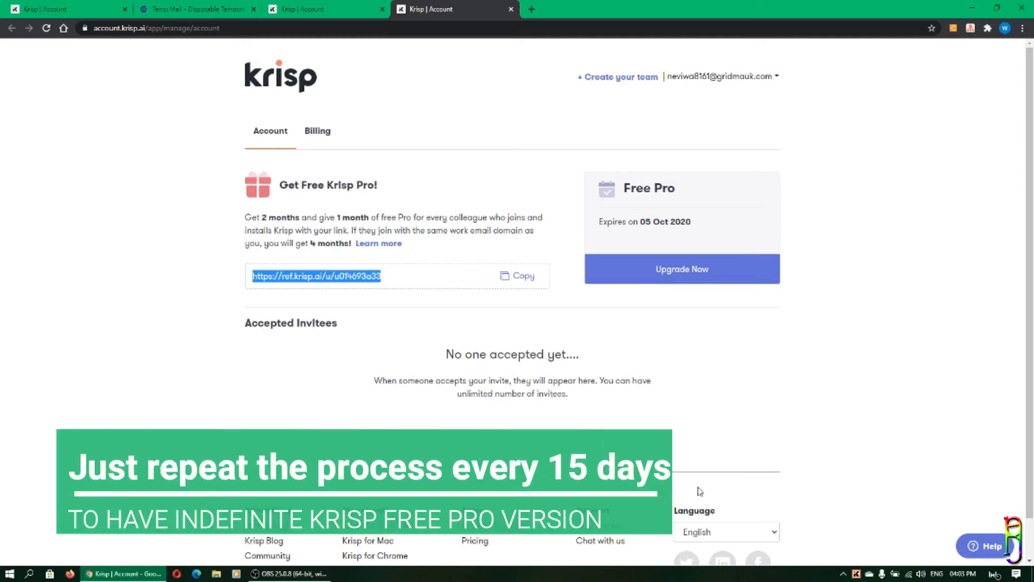
mouse_move(841, 354)
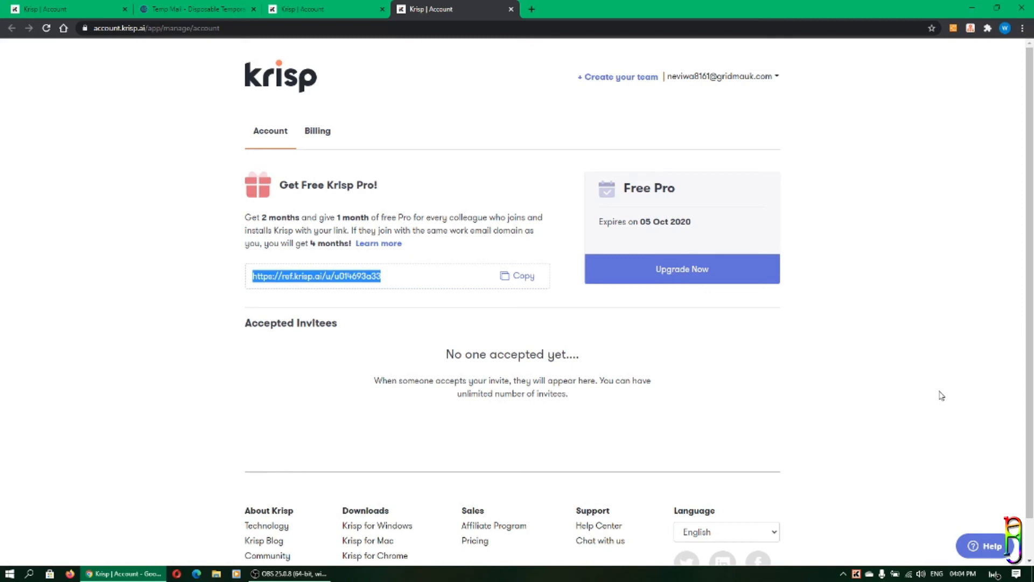
mouse_move(951, 538)
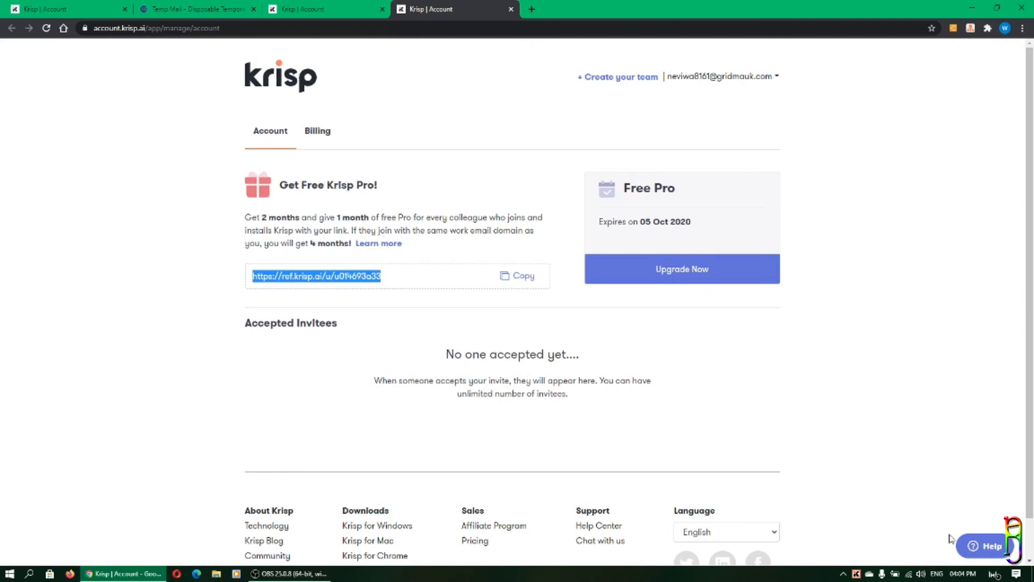
mouse_move(818, 360)
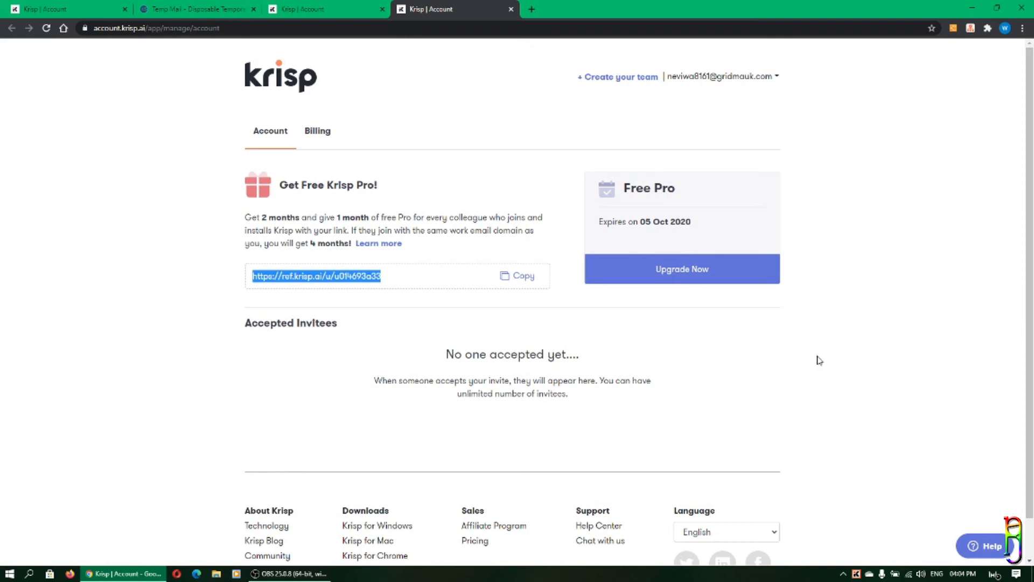
mouse_move(664, 404)
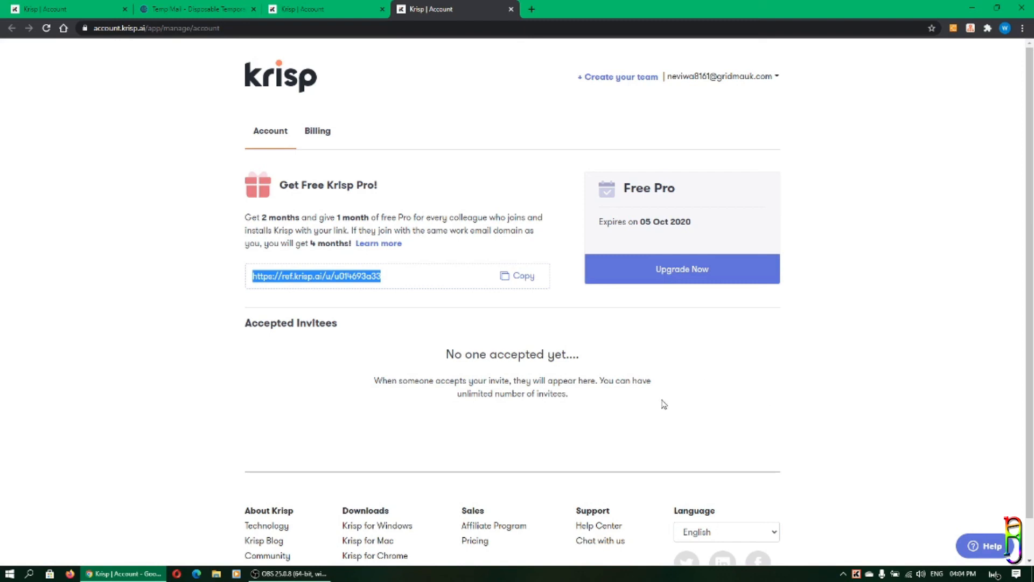
mouse_move(694, 388)
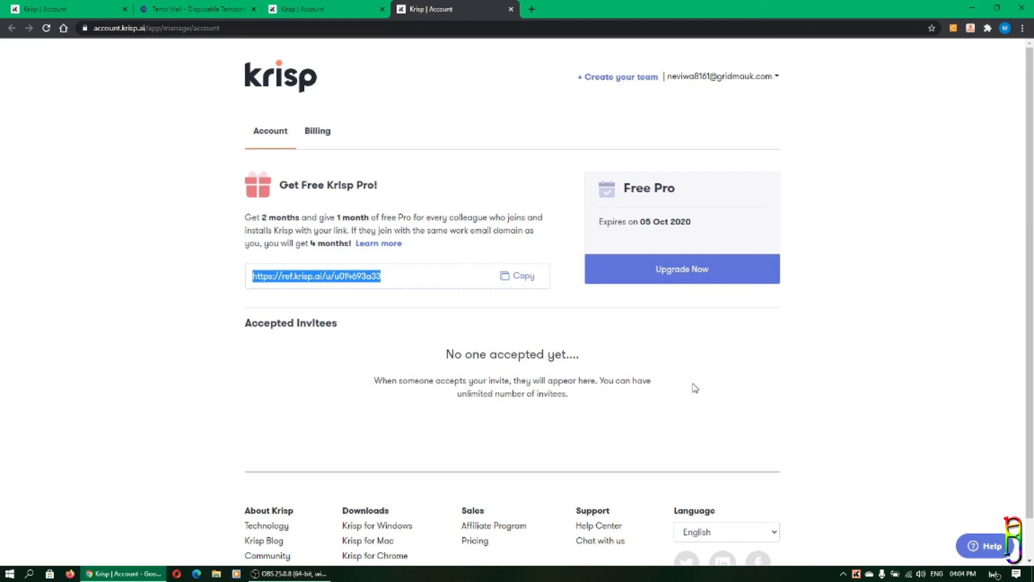